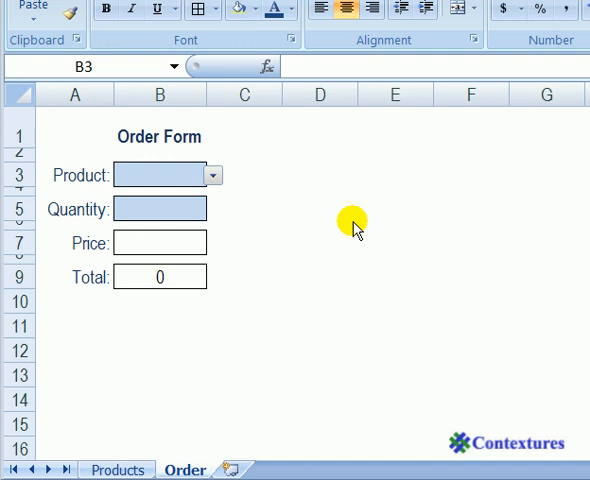
pyautogui.moveTo(197, 180)
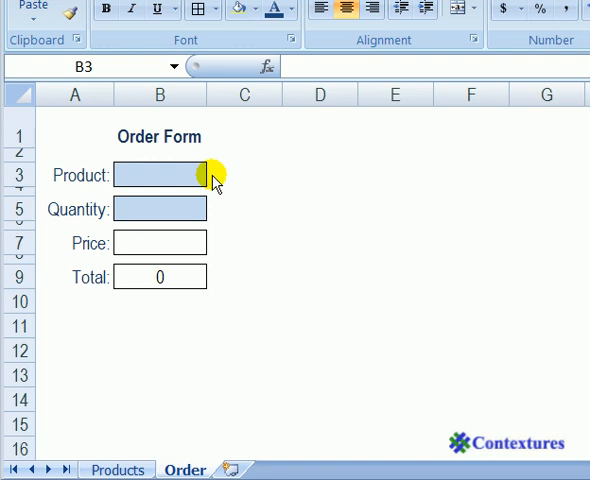
# Pick Desk from the B3 product dropdown and enter quantity 2 in B5.
pyautogui.click(160, 175)
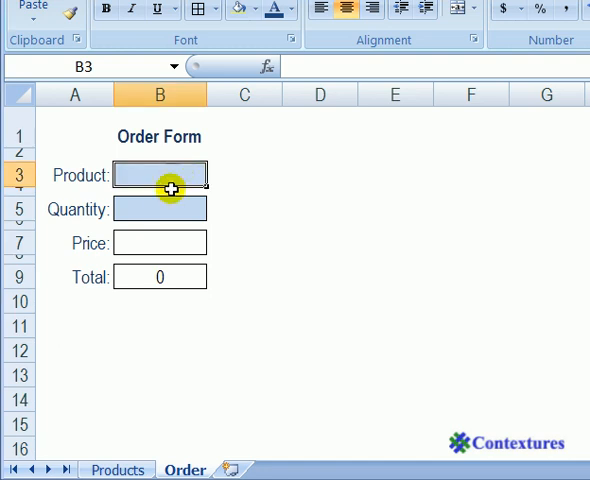
pyautogui.click(158, 208)
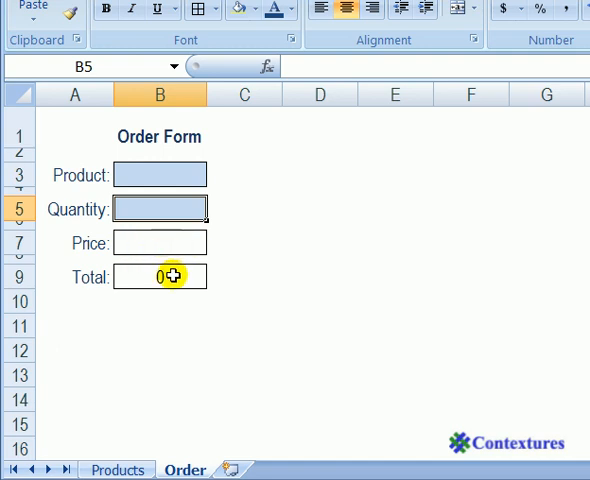
pyautogui.moveTo(178, 276)
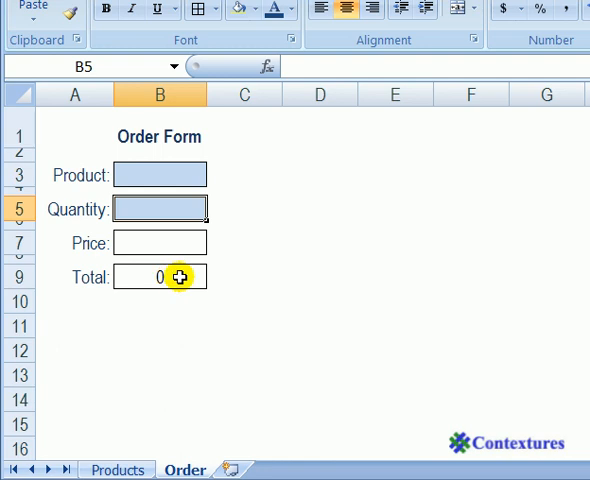
pyautogui.moveTo(155, 174)
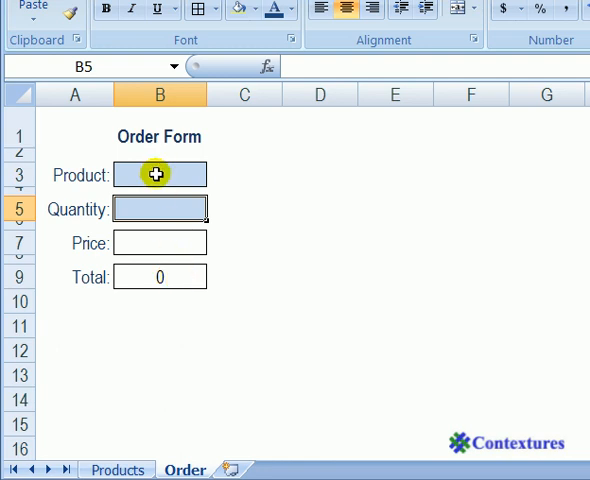
pyautogui.click(209, 174)
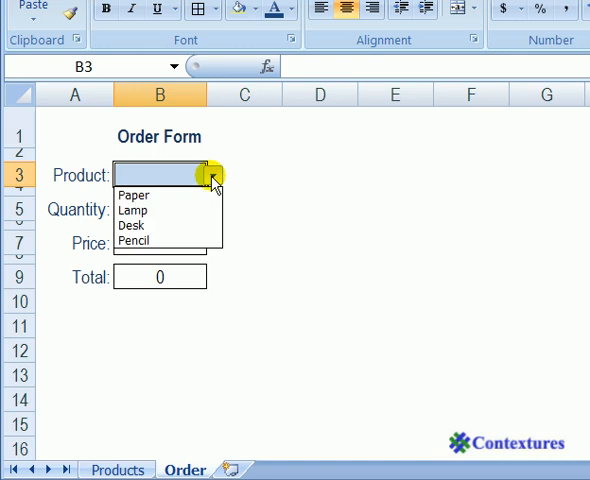
pyautogui.moveTo(168, 225)
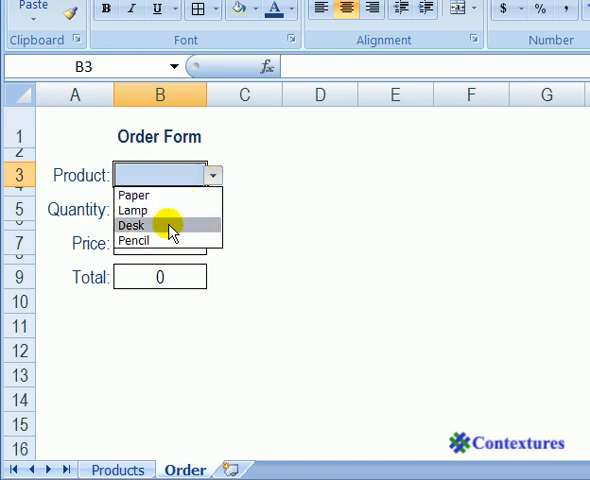
pyautogui.click(131, 225)
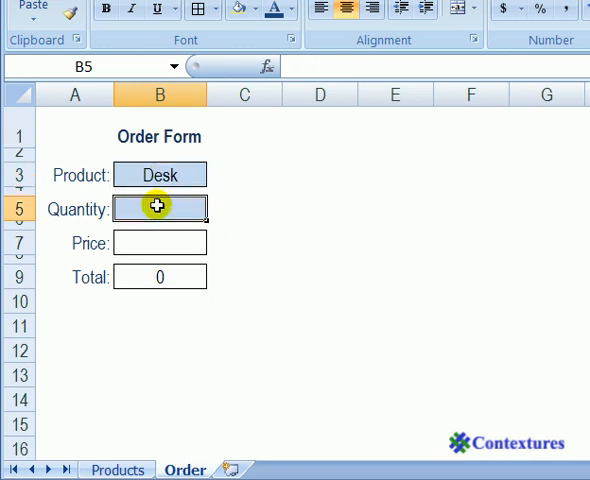
pyautogui.write('2')
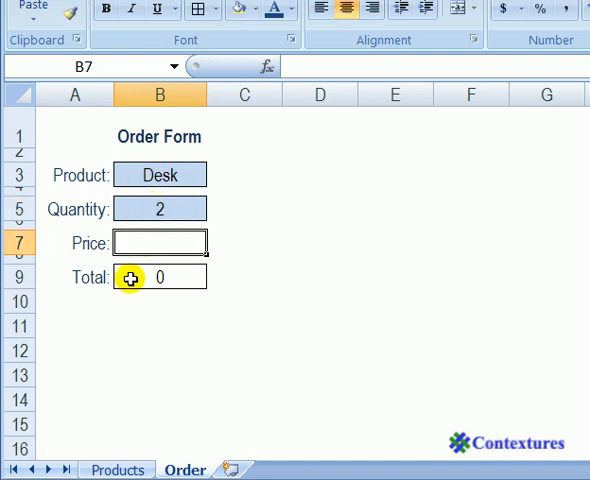
pyautogui.click(117, 469)
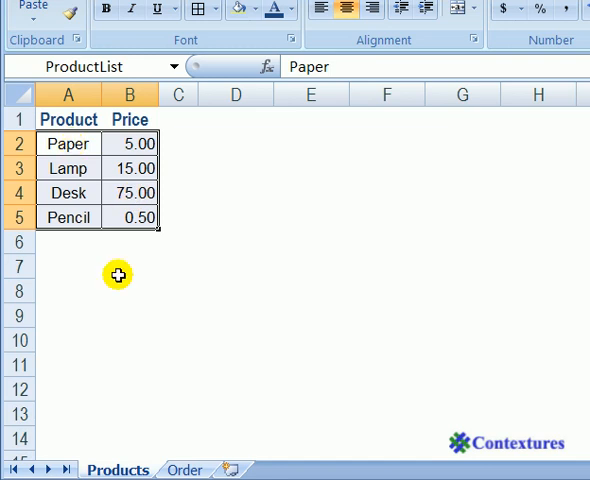
pyautogui.click(184, 470)
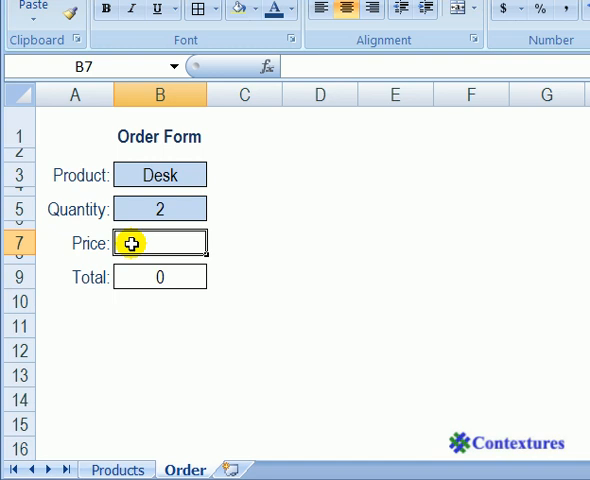
# Begin =vlookup(B3, in Price cell B7, using the Desk product cell as lookup value.
pyautogui.write('=')
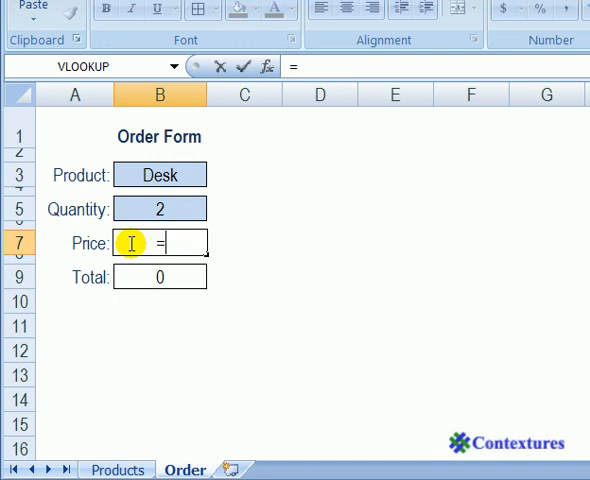
pyautogui.write('vlook')
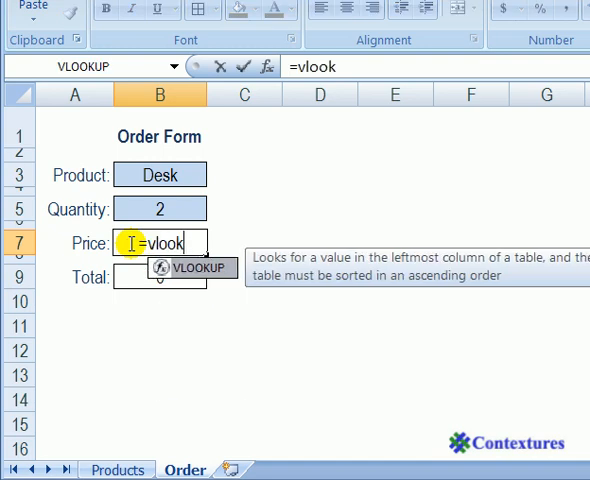
pyautogui.write('up(')
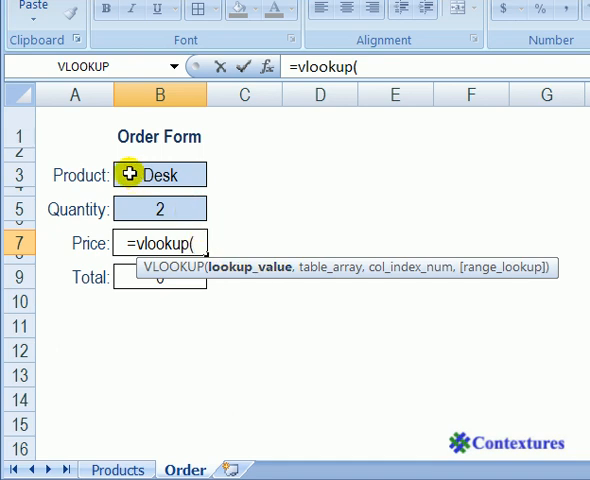
pyautogui.click(158, 174)
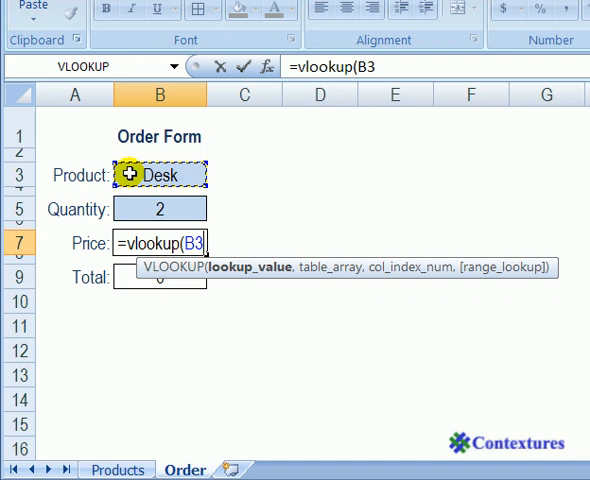
pyautogui.write(',')
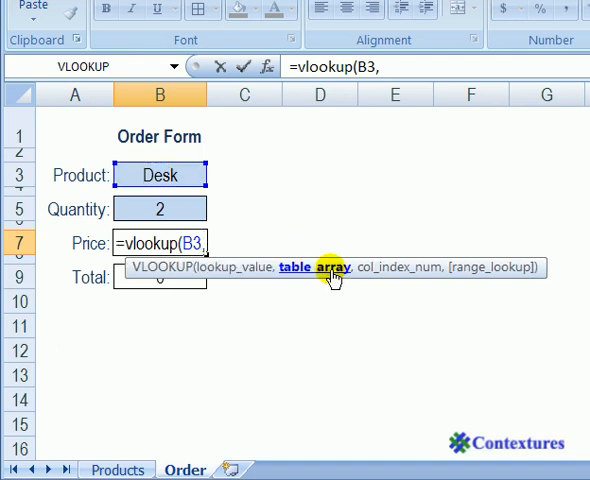
pyautogui.moveTo(323, 273)
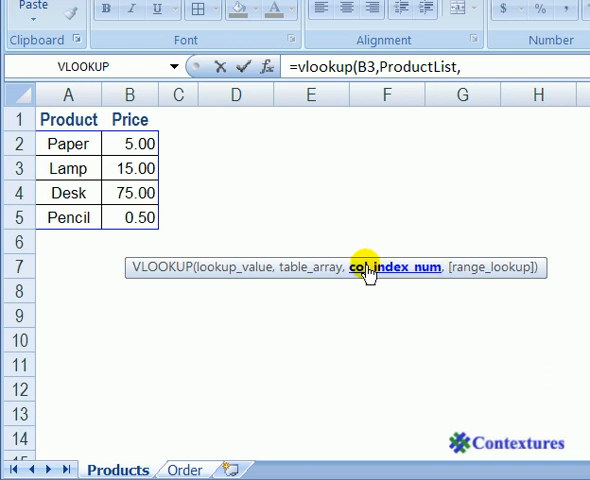
pyautogui.moveTo(410, 272)
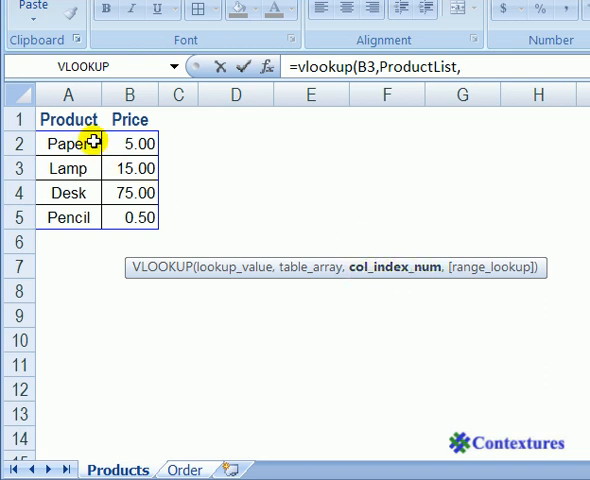
pyautogui.moveTo(75, 168)
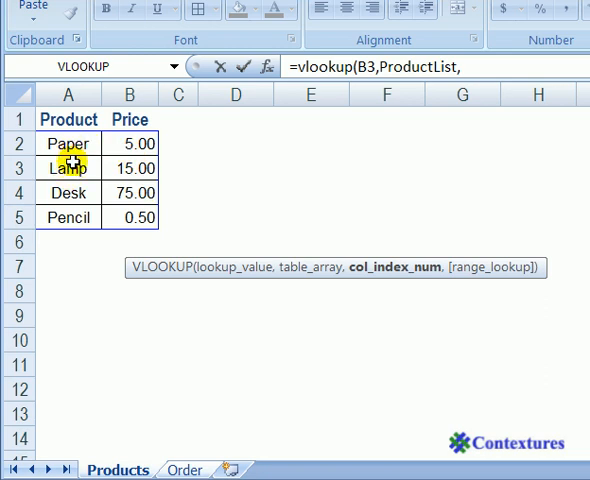
pyautogui.moveTo(128, 143)
pyautogui.write('2')
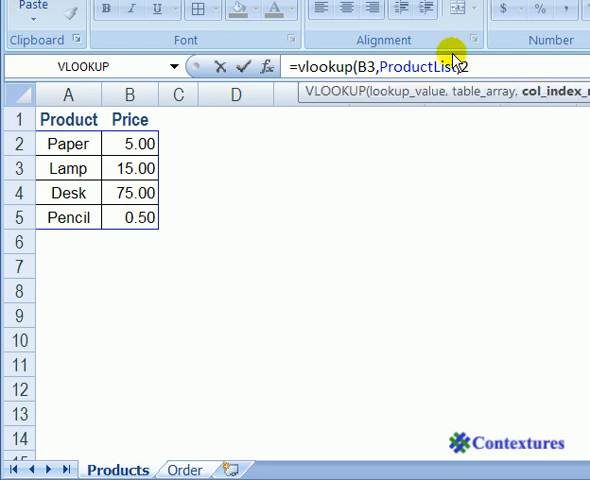
# Complete =VLOOKUP(B3,ProductList,2,FALSE) so Price shows 75 and Total 150.
pyautogui.write(',FALSE)')
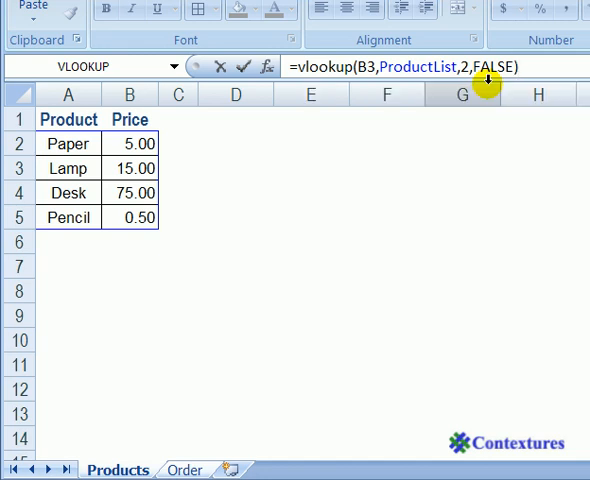
pyautogui.click(184, 470)
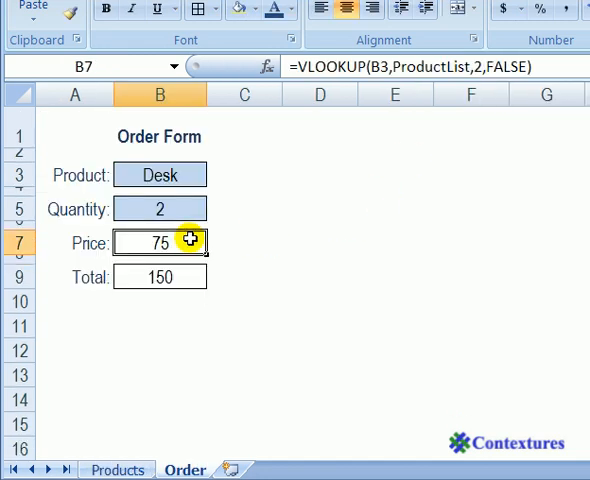